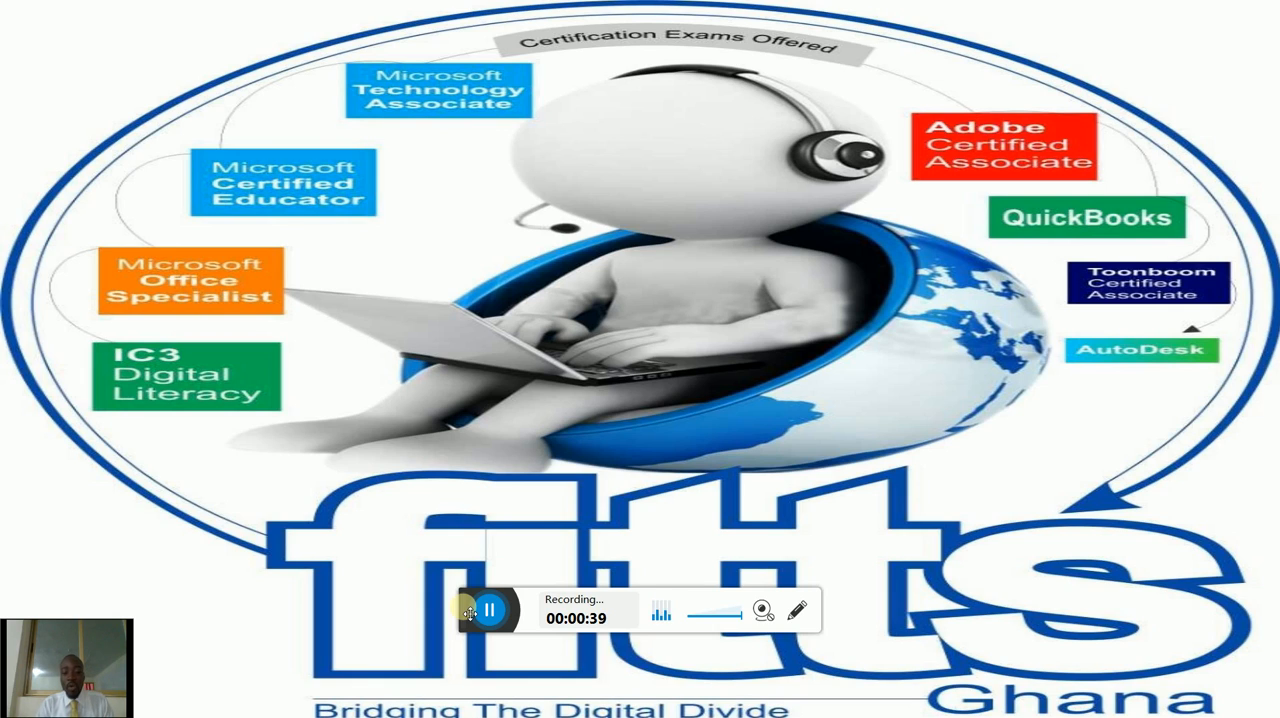
Scroll through the roadmap PDF to the Office 2013 and Office 2010 MOS exam tracks.
left_click_drag(490, 612, 40, 32)
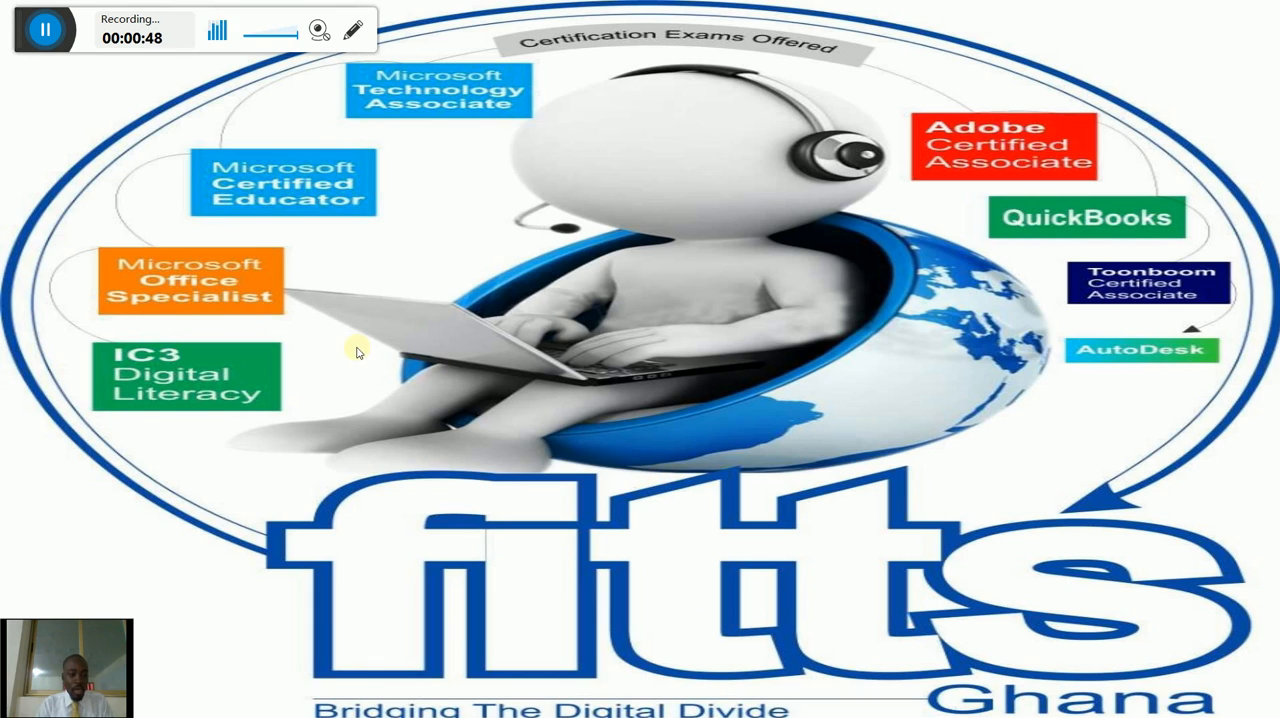
mouse_move(124, 380)
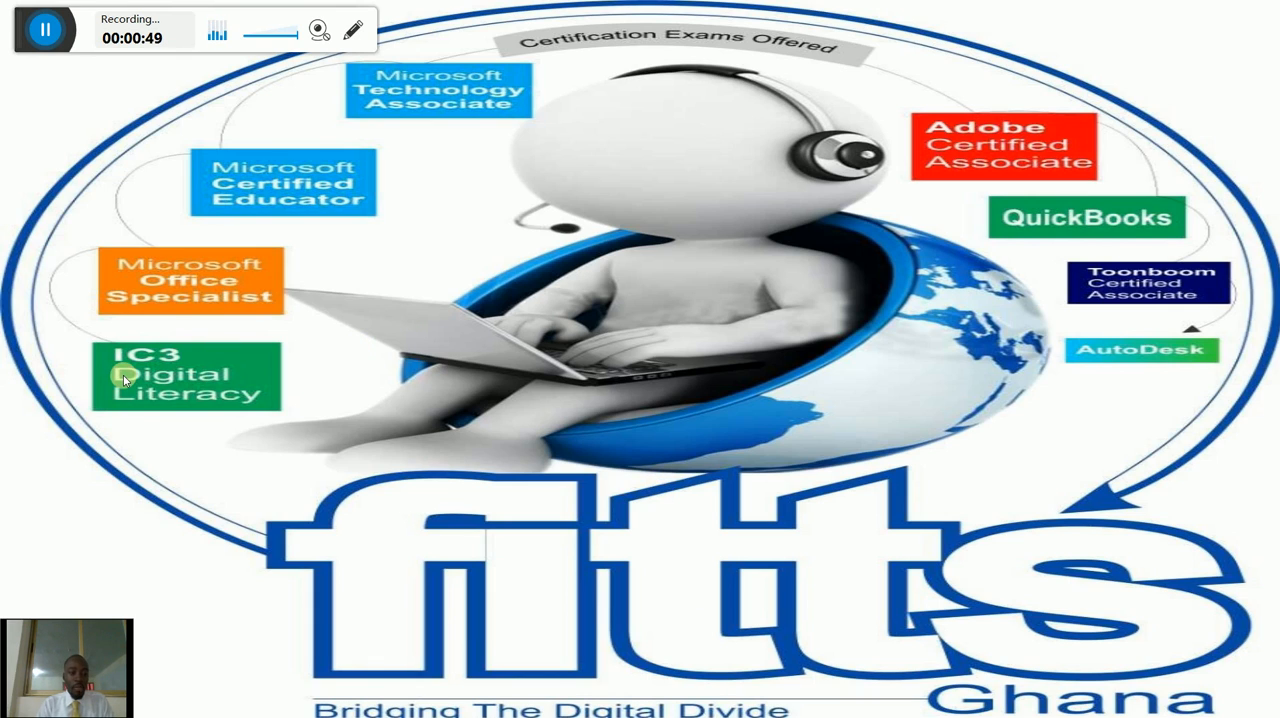
mouse_move(245, 298)
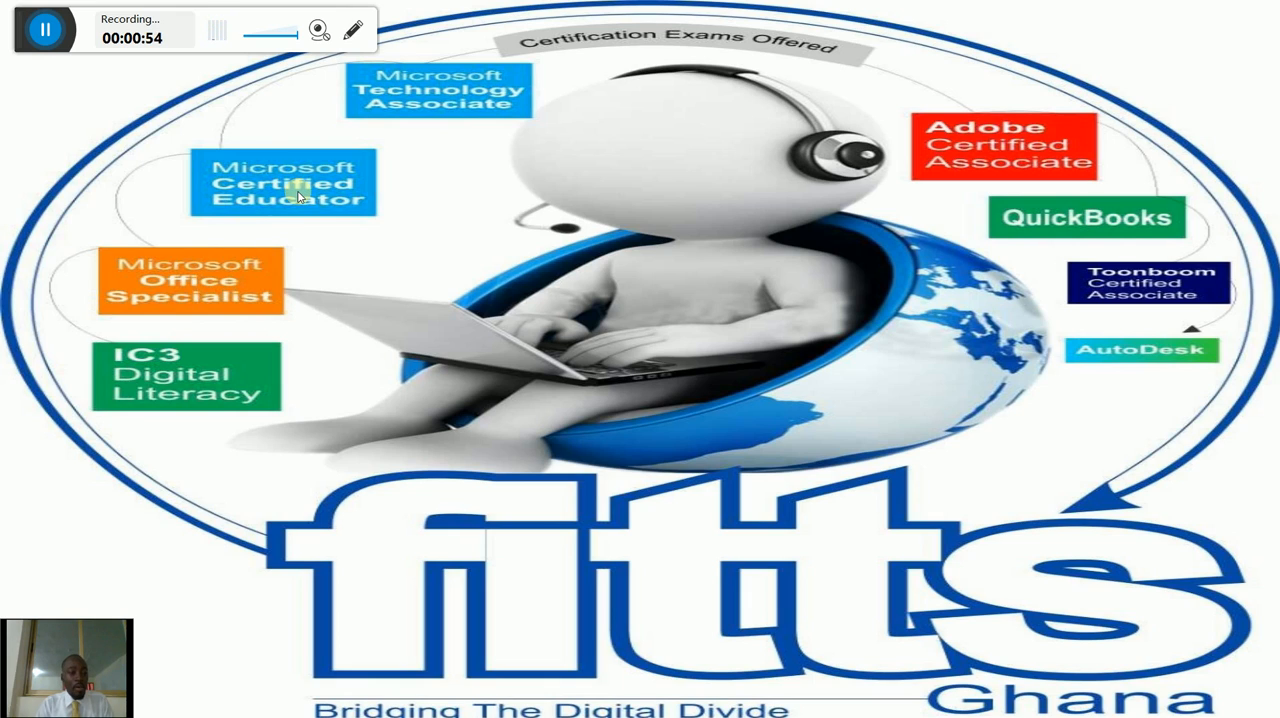
mouse_move(391, 106)
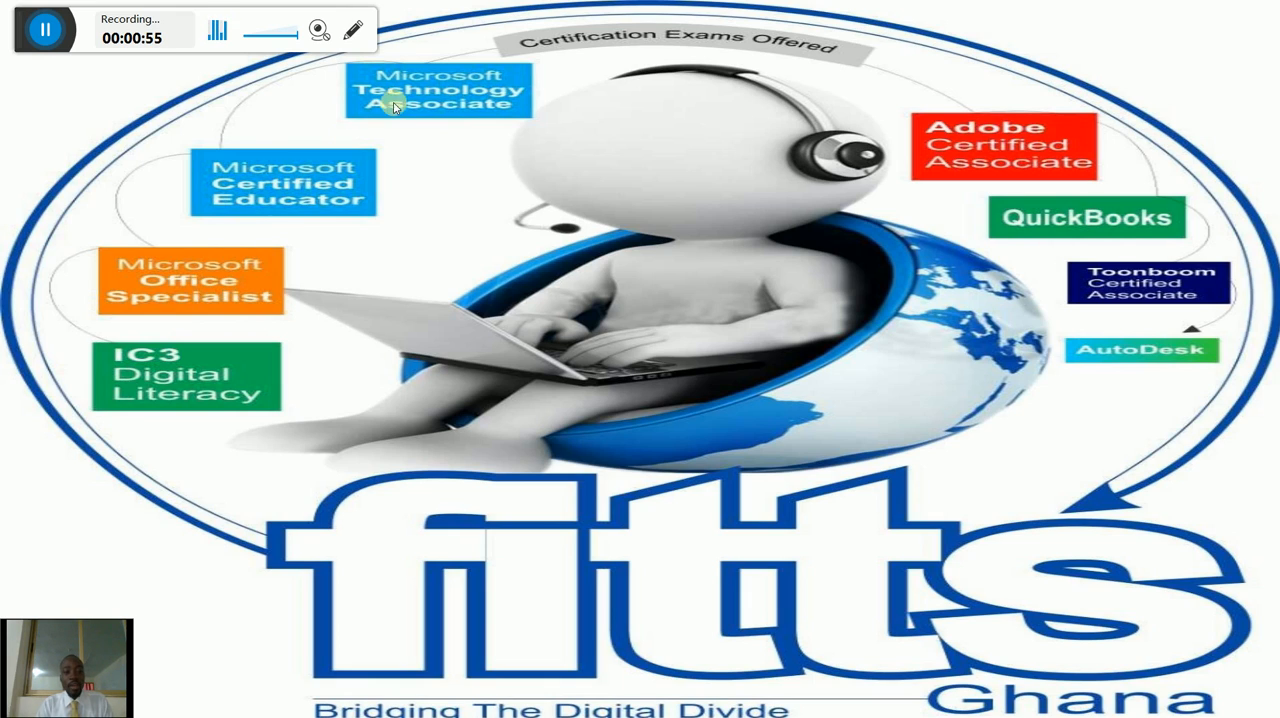
mouse_move(967, 141)
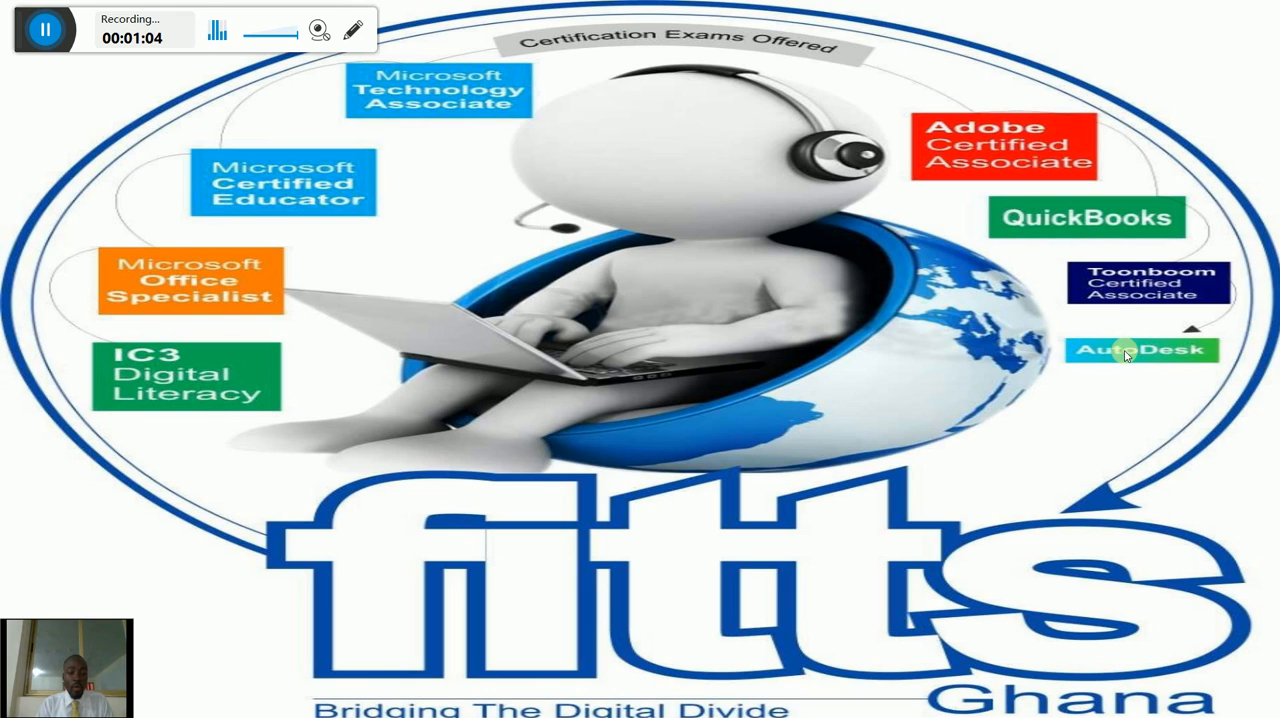
mouse_move(1200, 307)
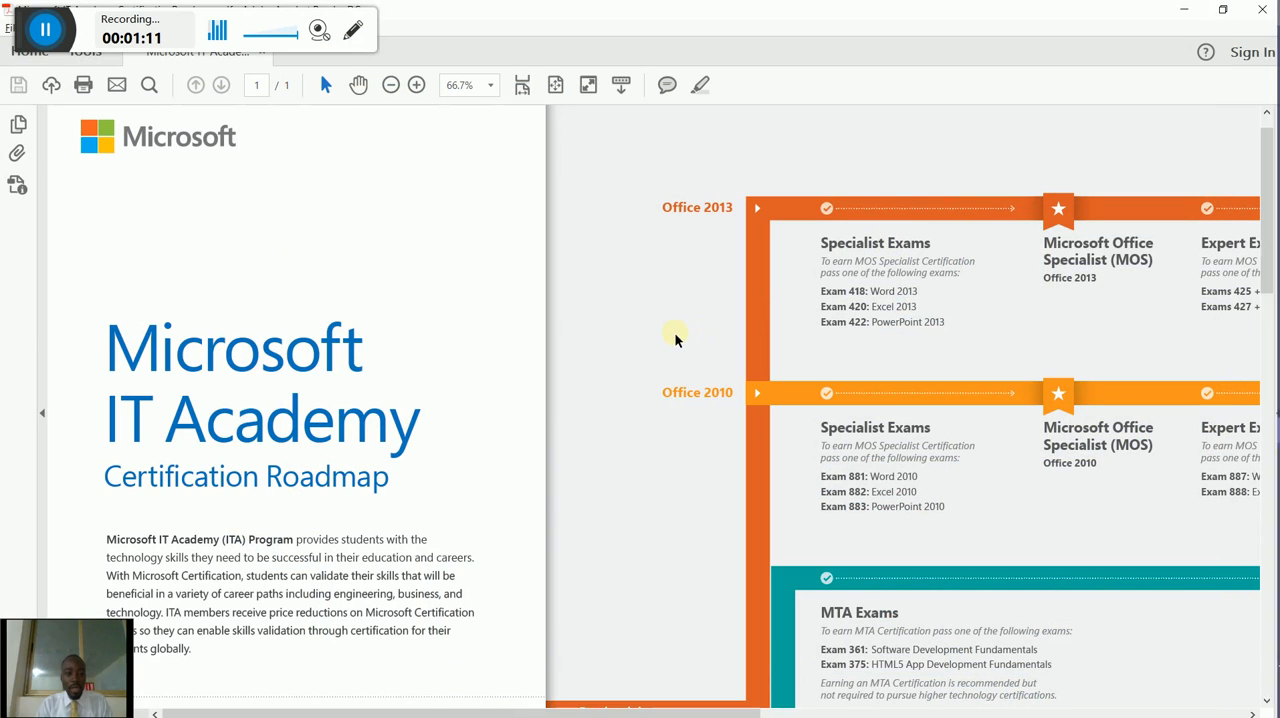
mouse_move(600, 394)
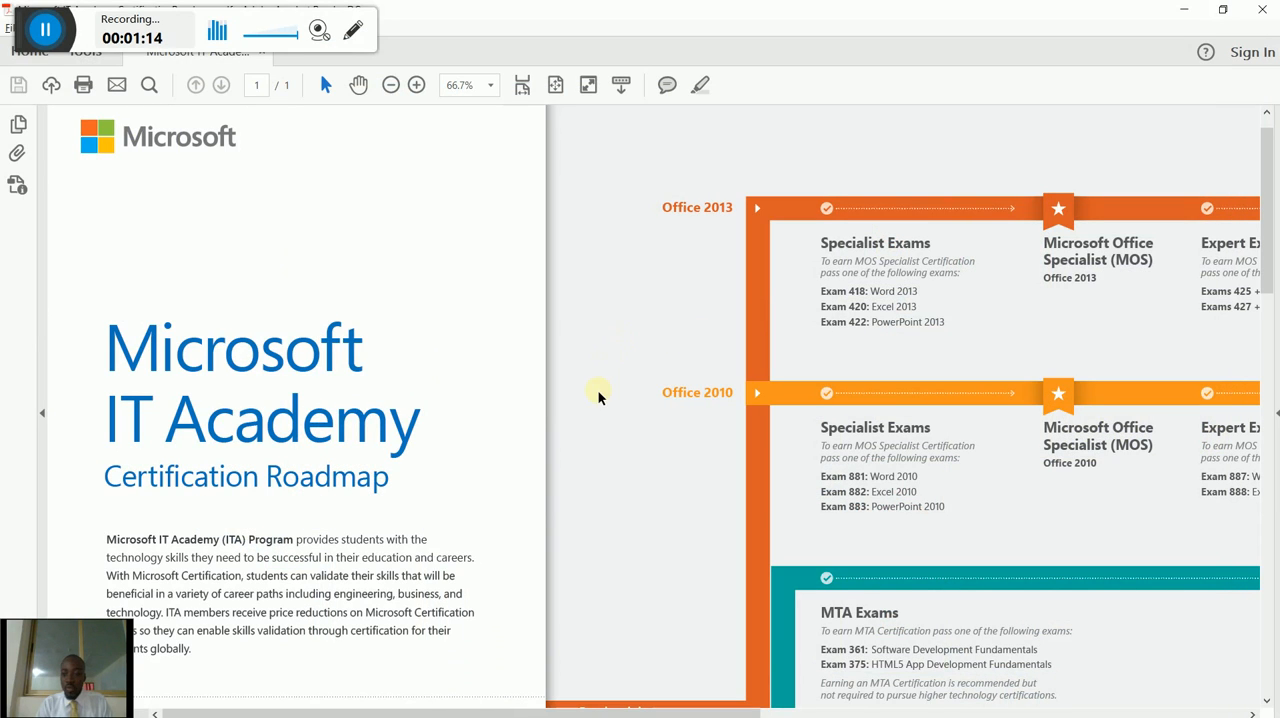
mouse_move(1270, 235)
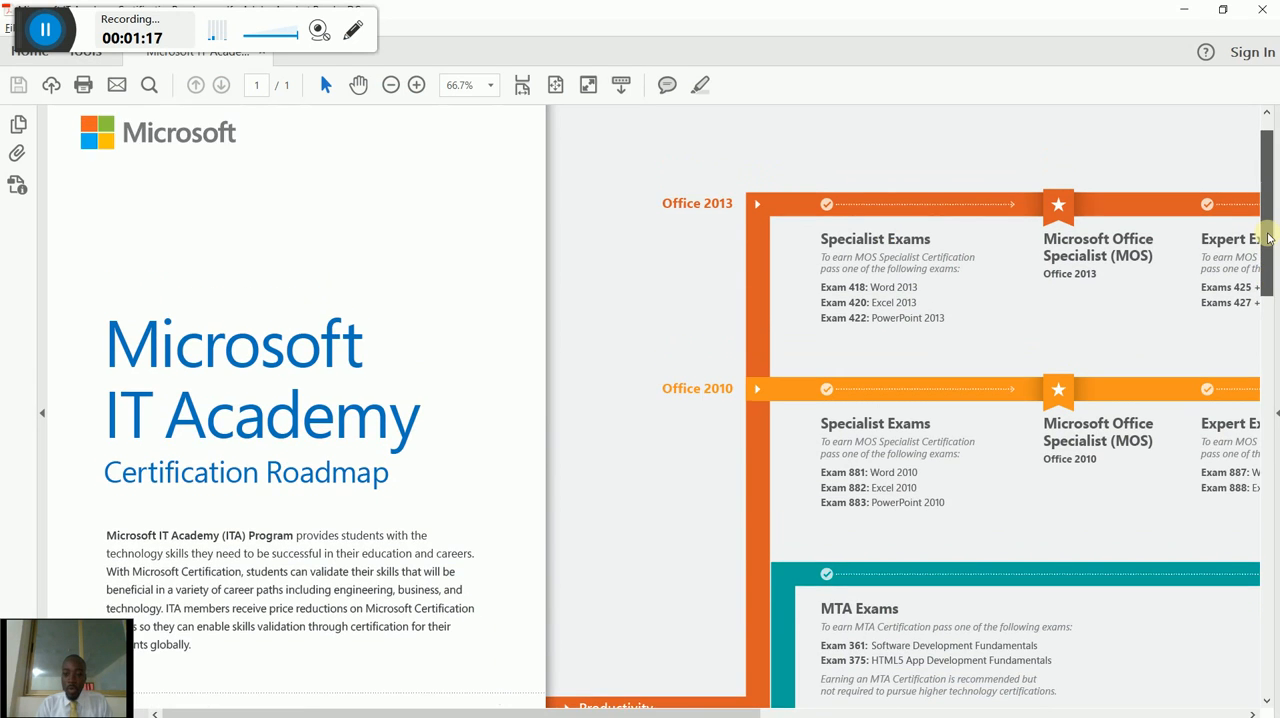
scroll("down", 3)
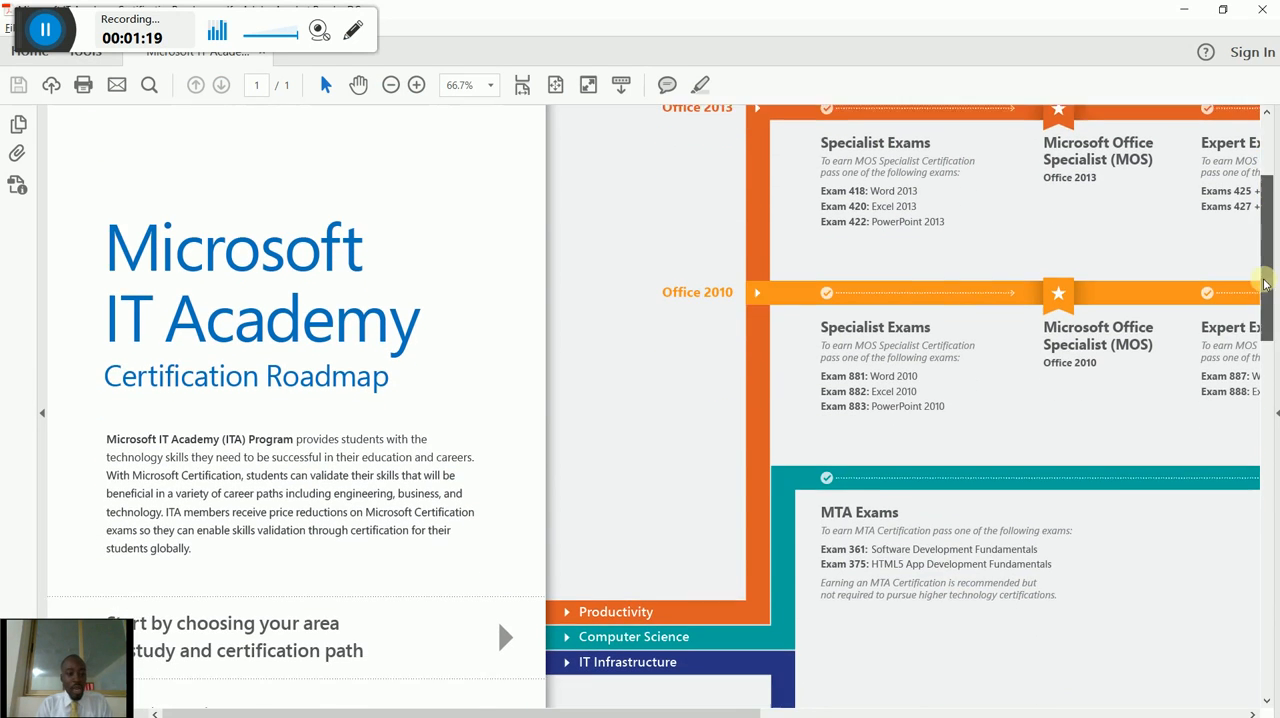
scroll("down", 3)
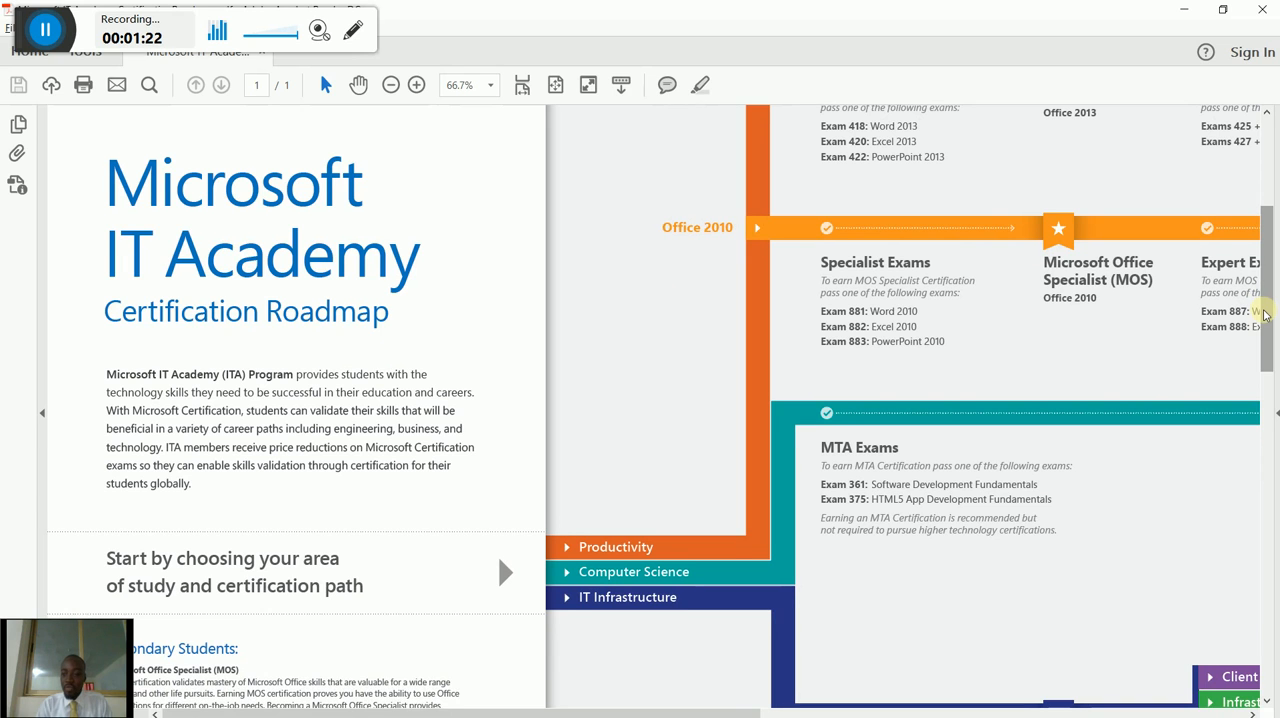
scroll("down", 3)
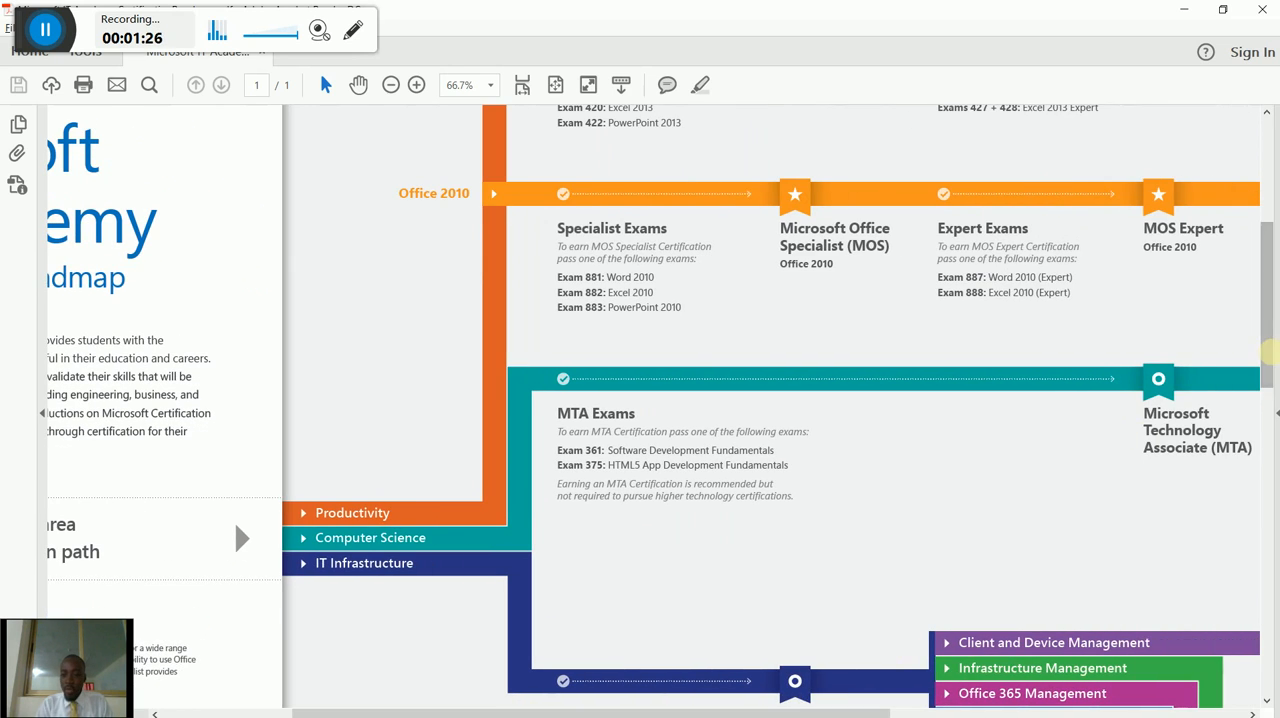
scroll("up", 3)
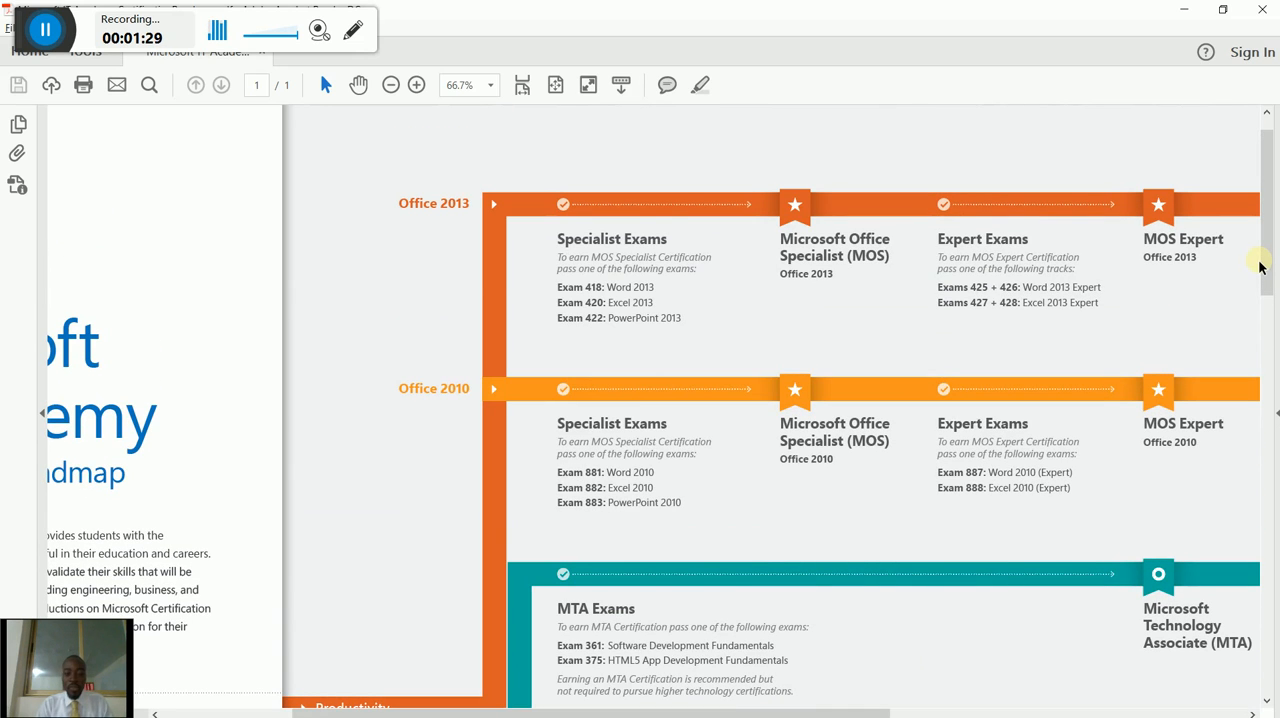
mouse_move(850, 565)
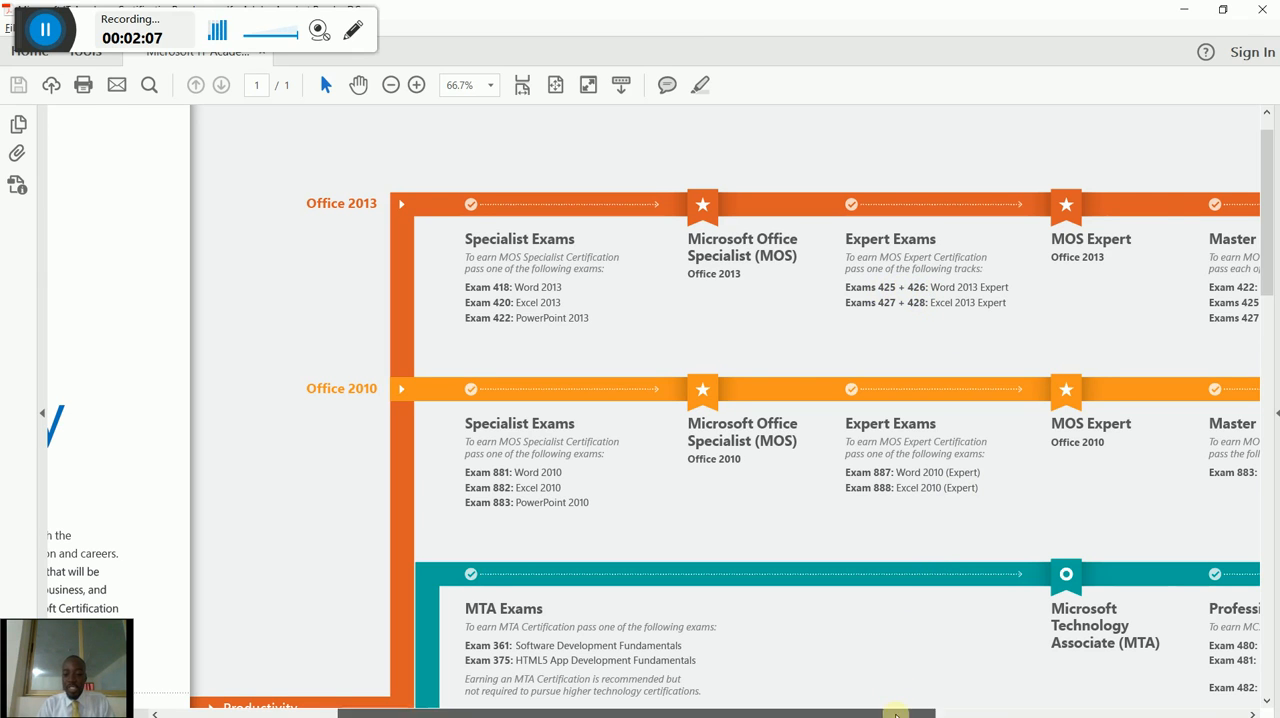
Scroll right to the MOS Master electives, then down to the MTA and IT Infrastructure tracks.
scroll("right", 3)
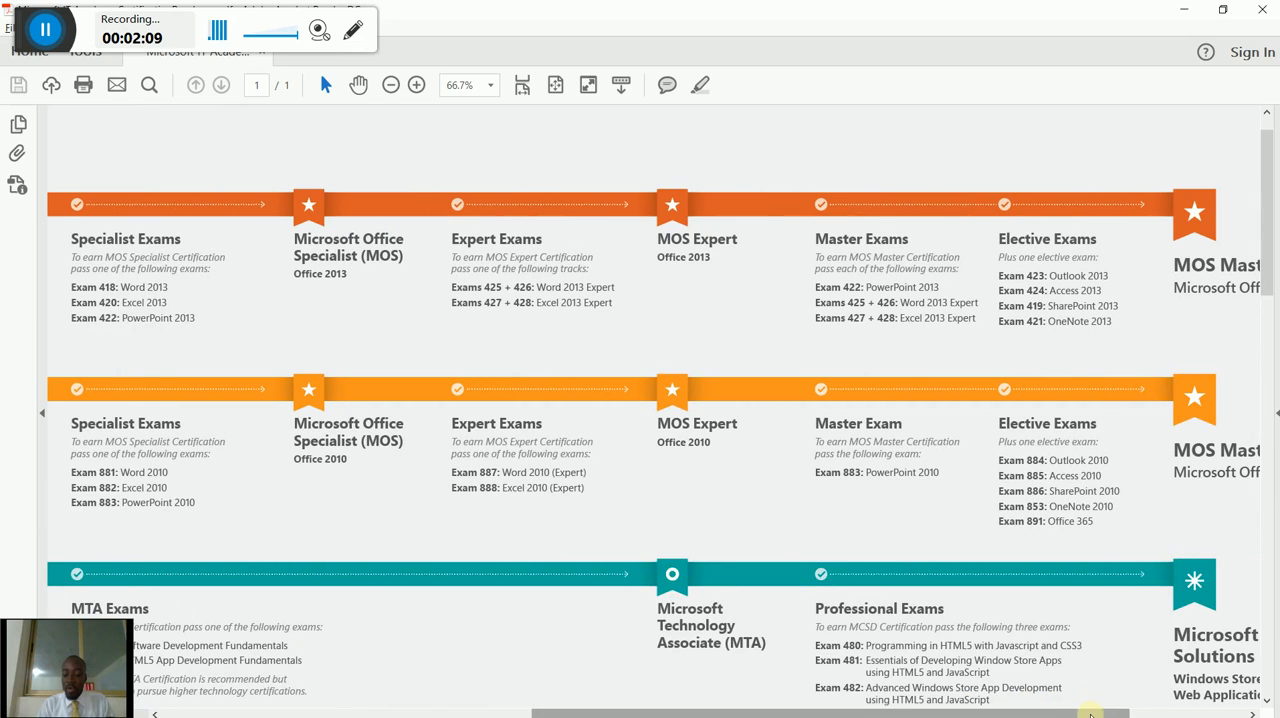
scroll("right", 3)
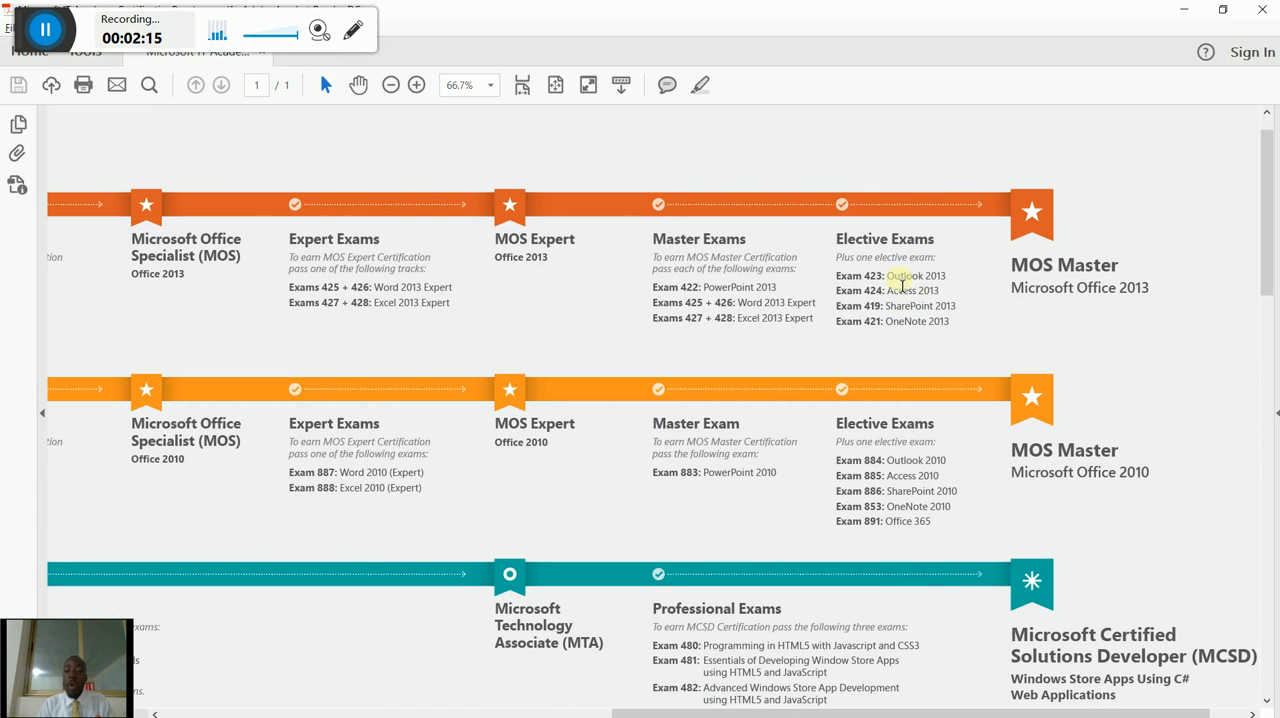
mouse_move(915, 294)
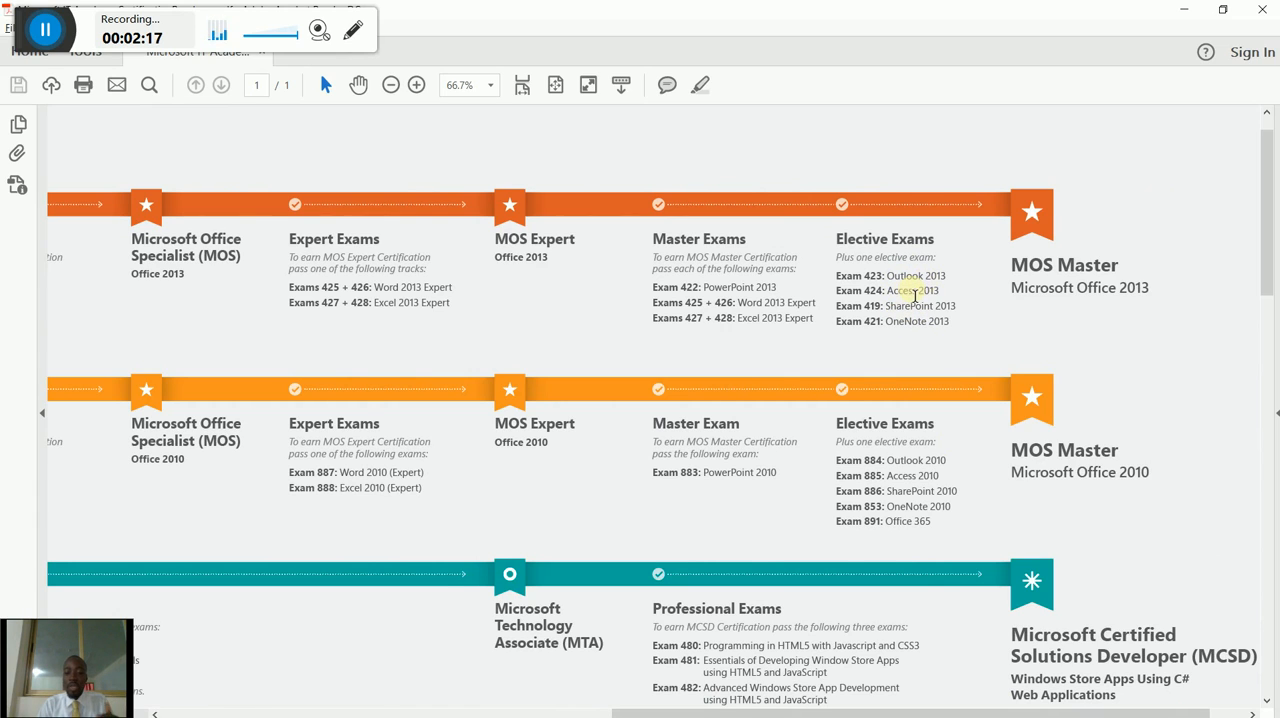
mouse_move(933, 338)
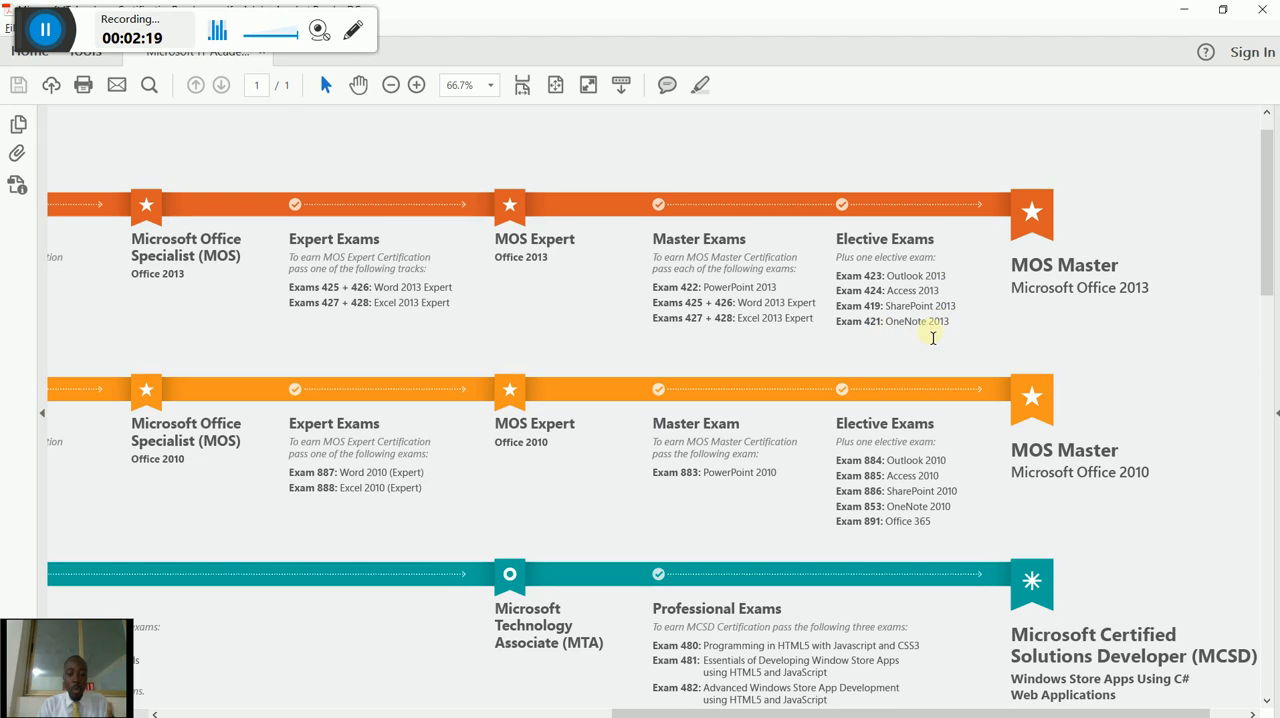
mouse_move(1067, 249)
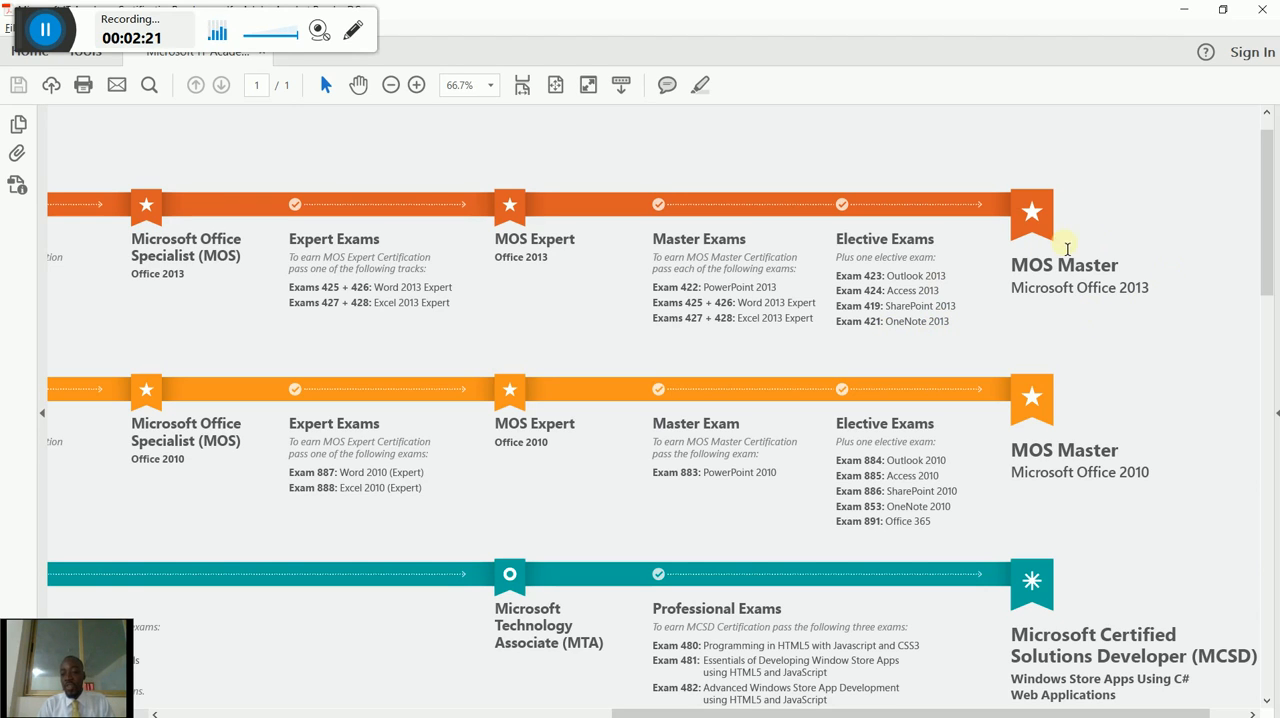
mouse_move(1240, 260)
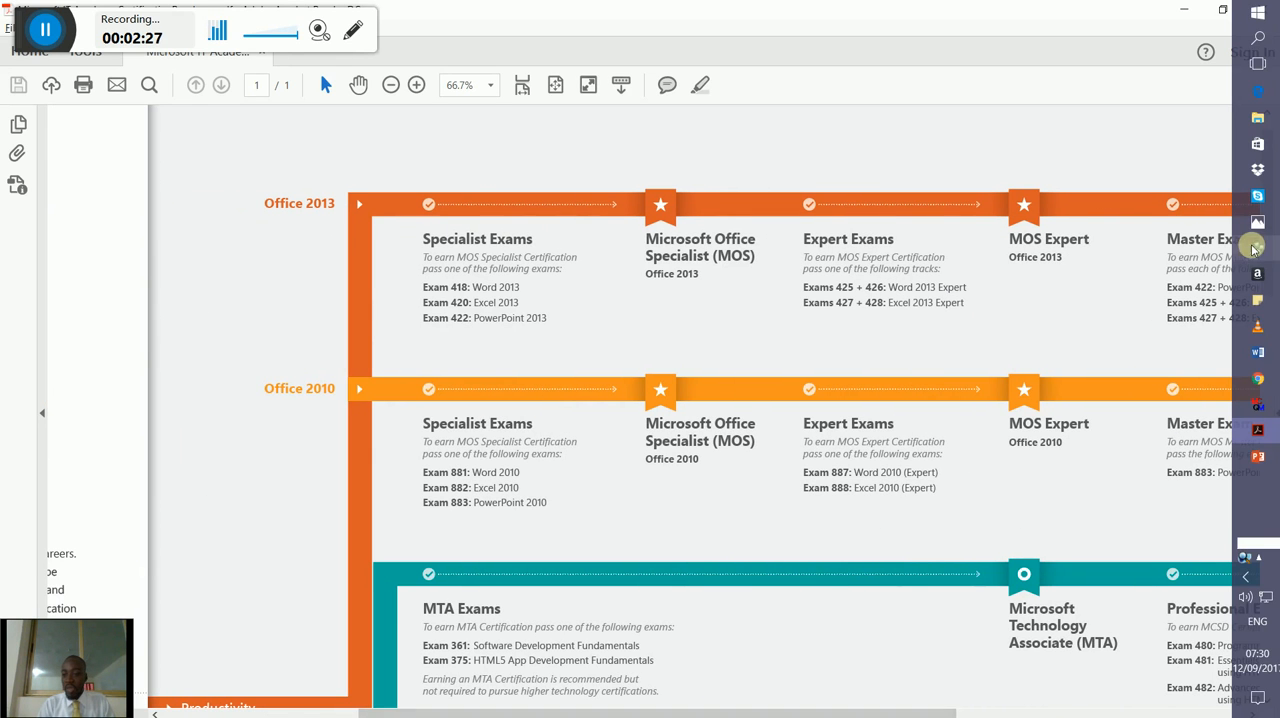
scroll("down", 3)
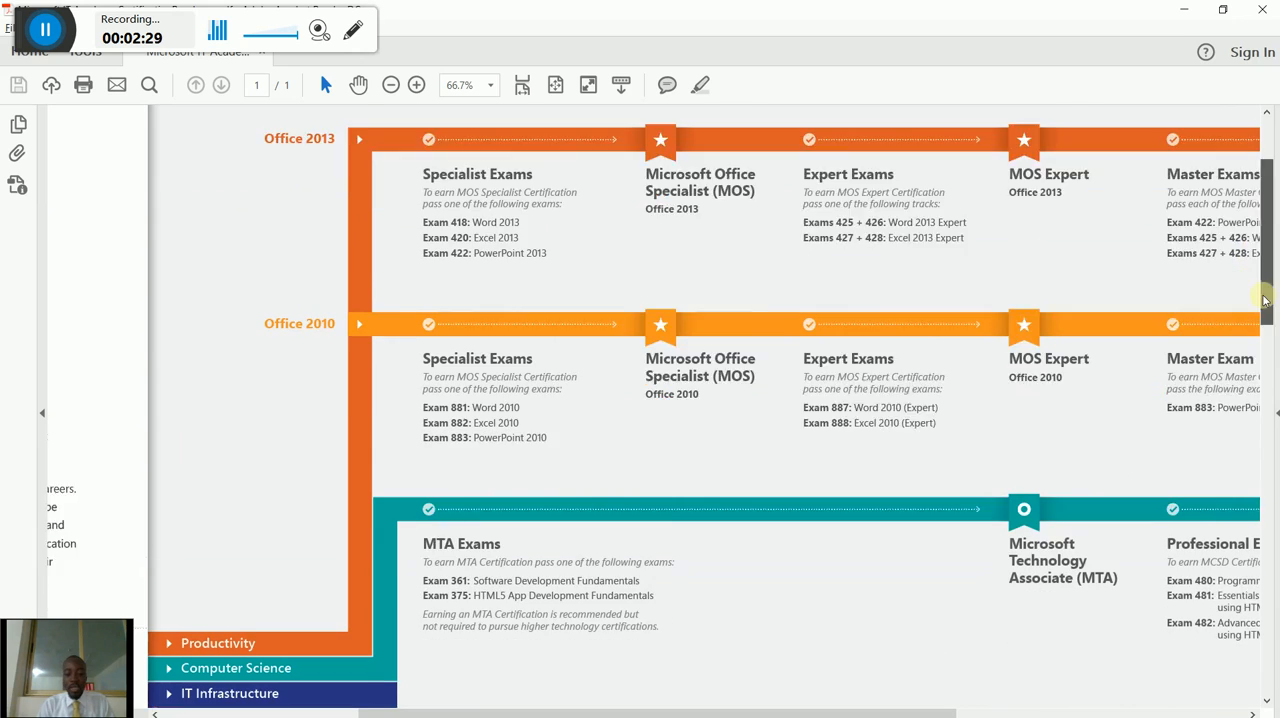
scroll("down", 3)
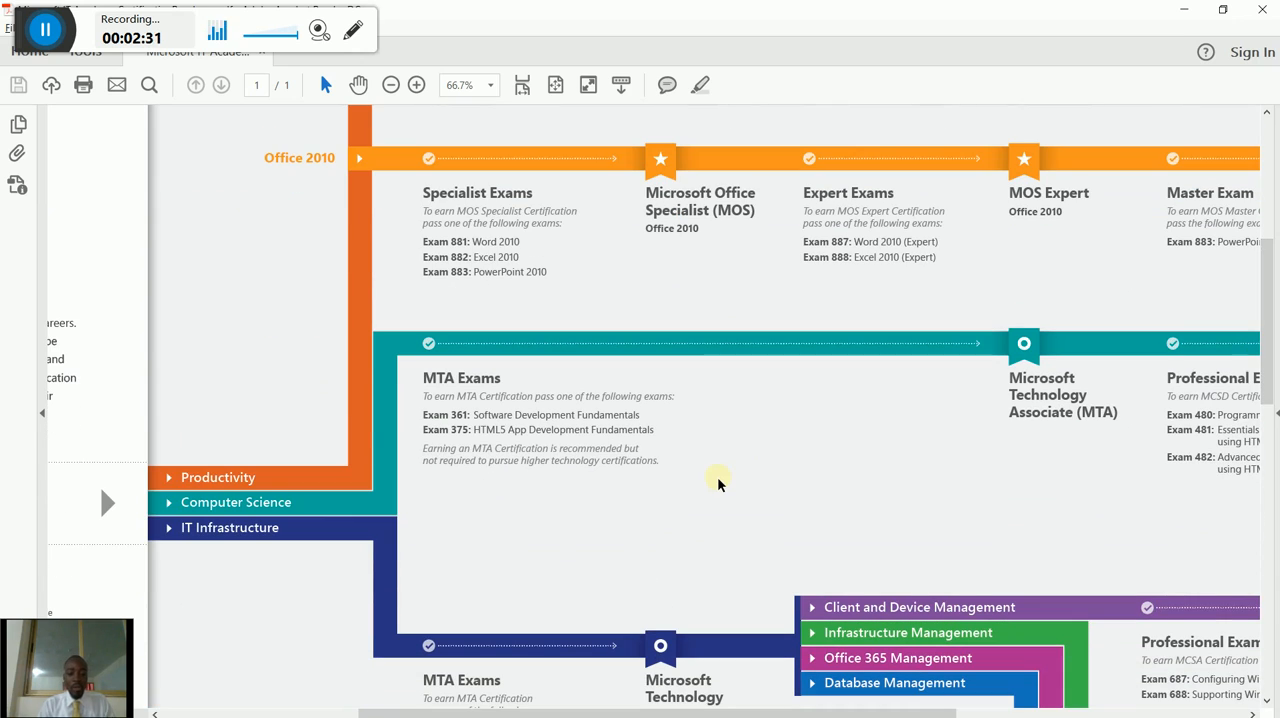
mouse_move(710, 628)
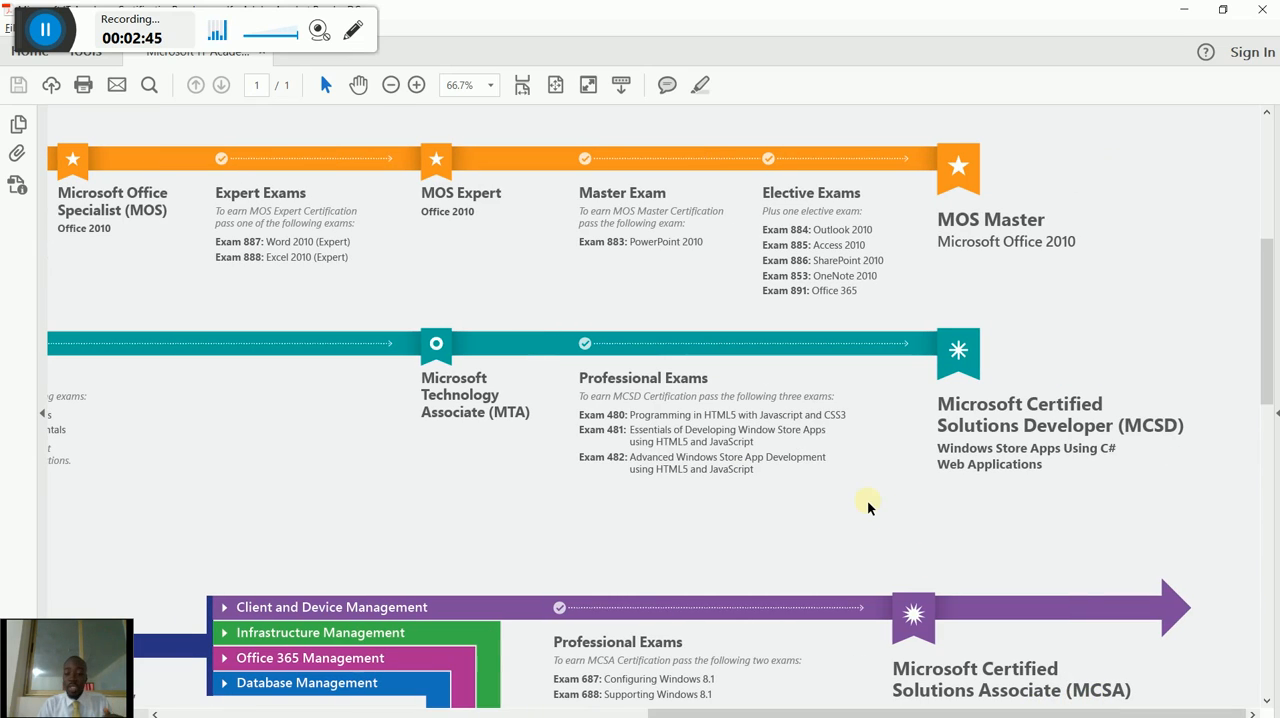
mouse_move(1087, 587)
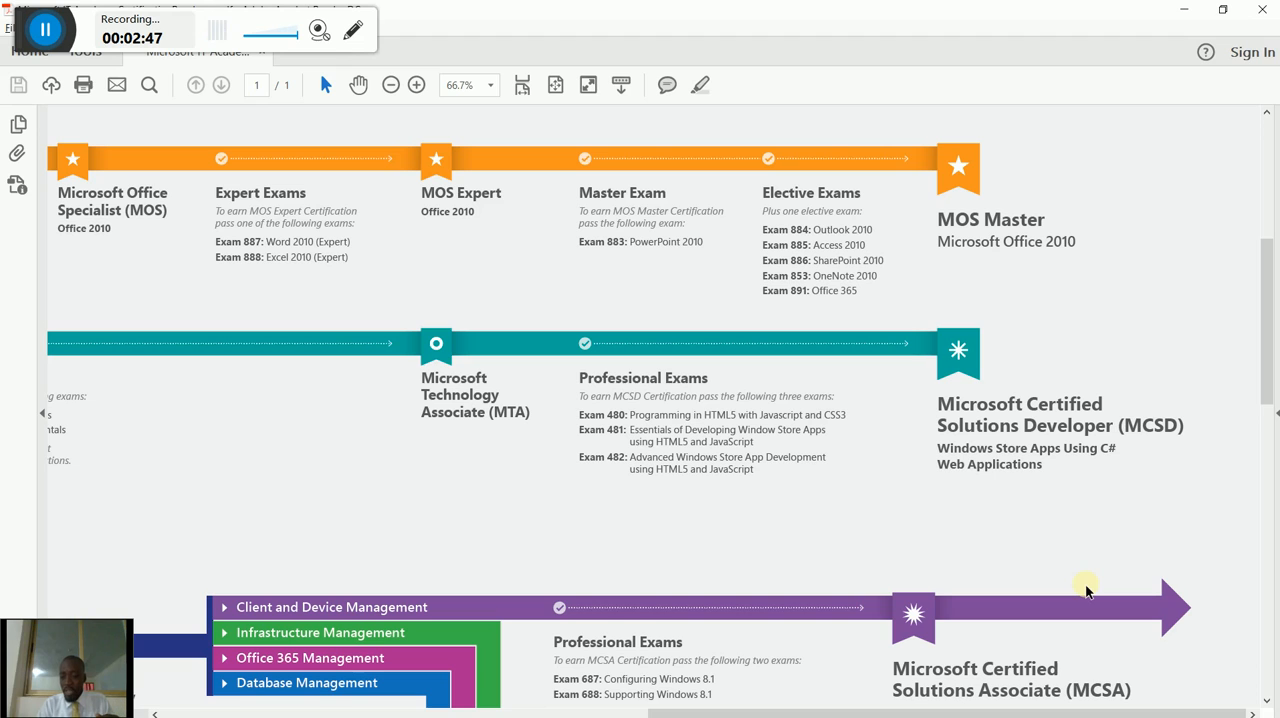
Scroll down to the IT Infrastructure MTA and first MCSA Windows 8.1 and Server exams.
scroll("down", 3)
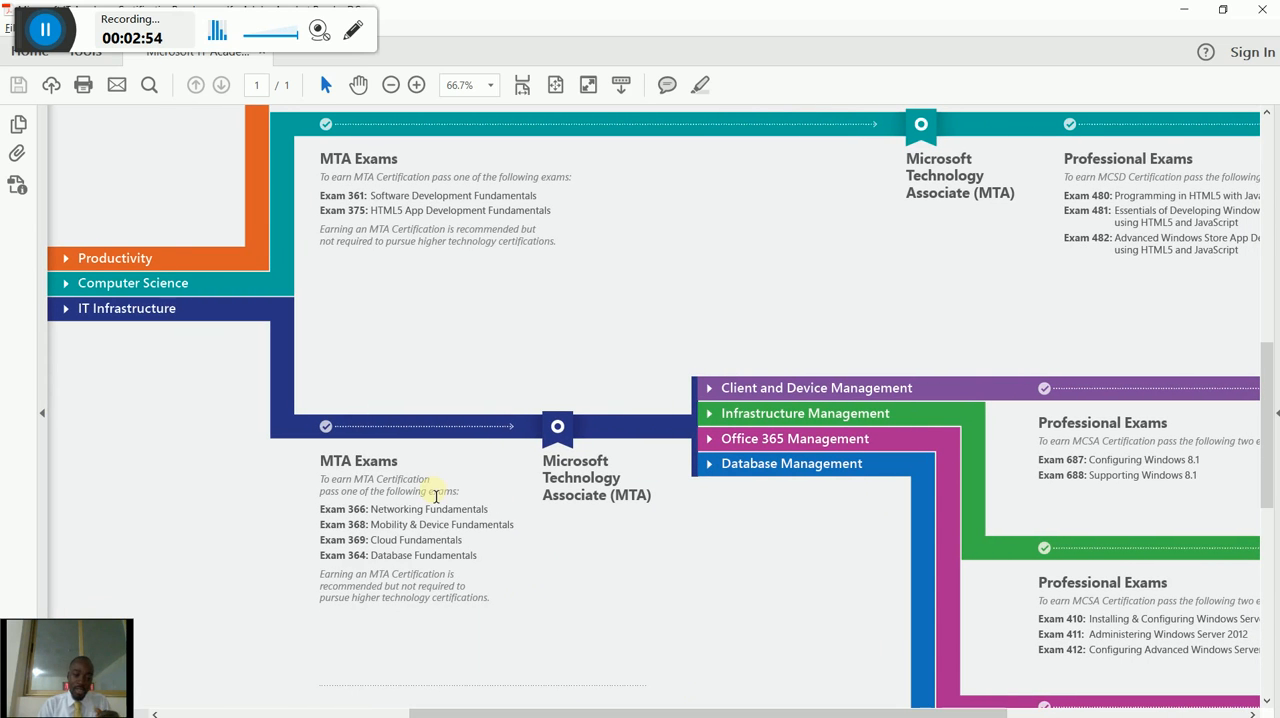
mouse_move(467, 498)
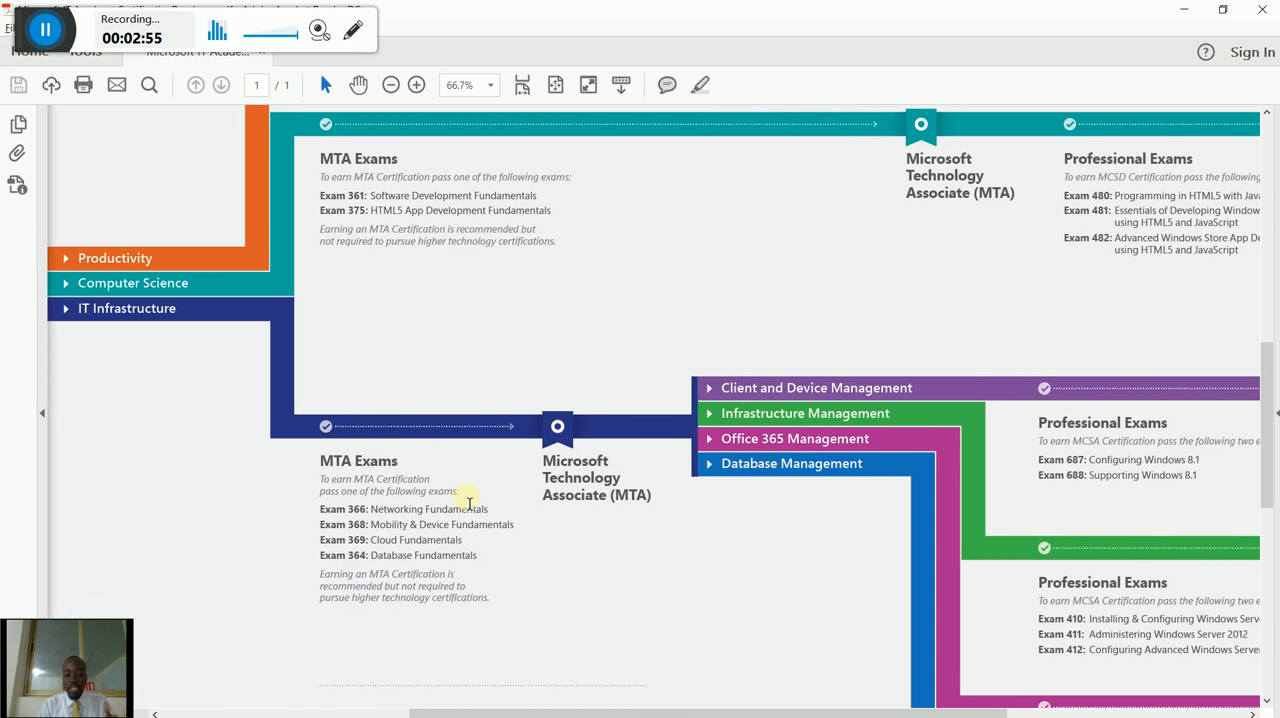
mouse_move(509, 543)
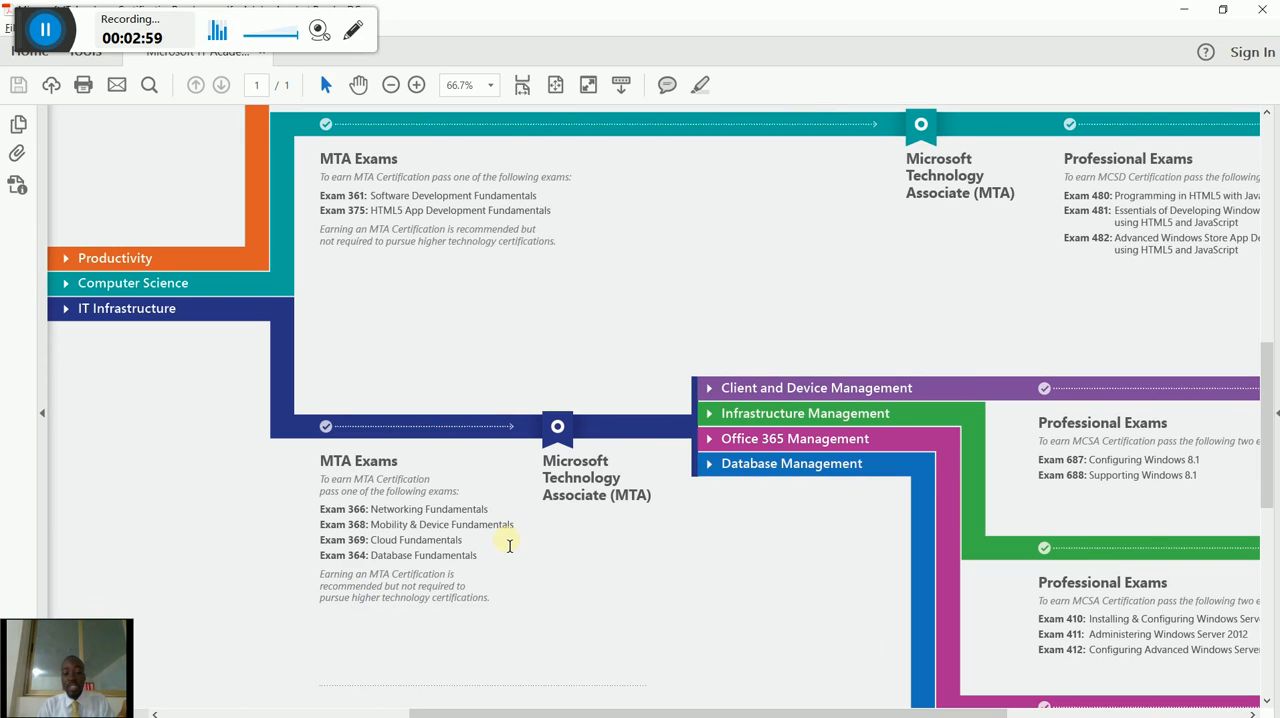
mouse_move(672, 625)
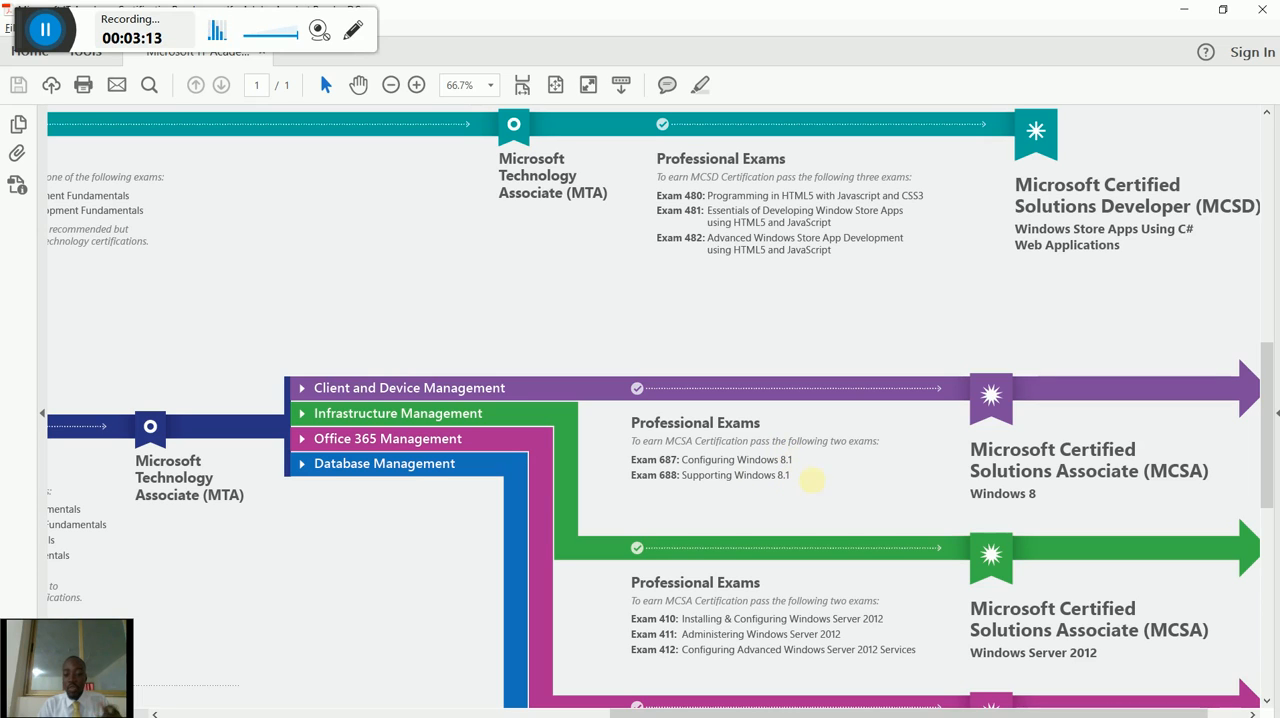
mouse_move(820, 487)
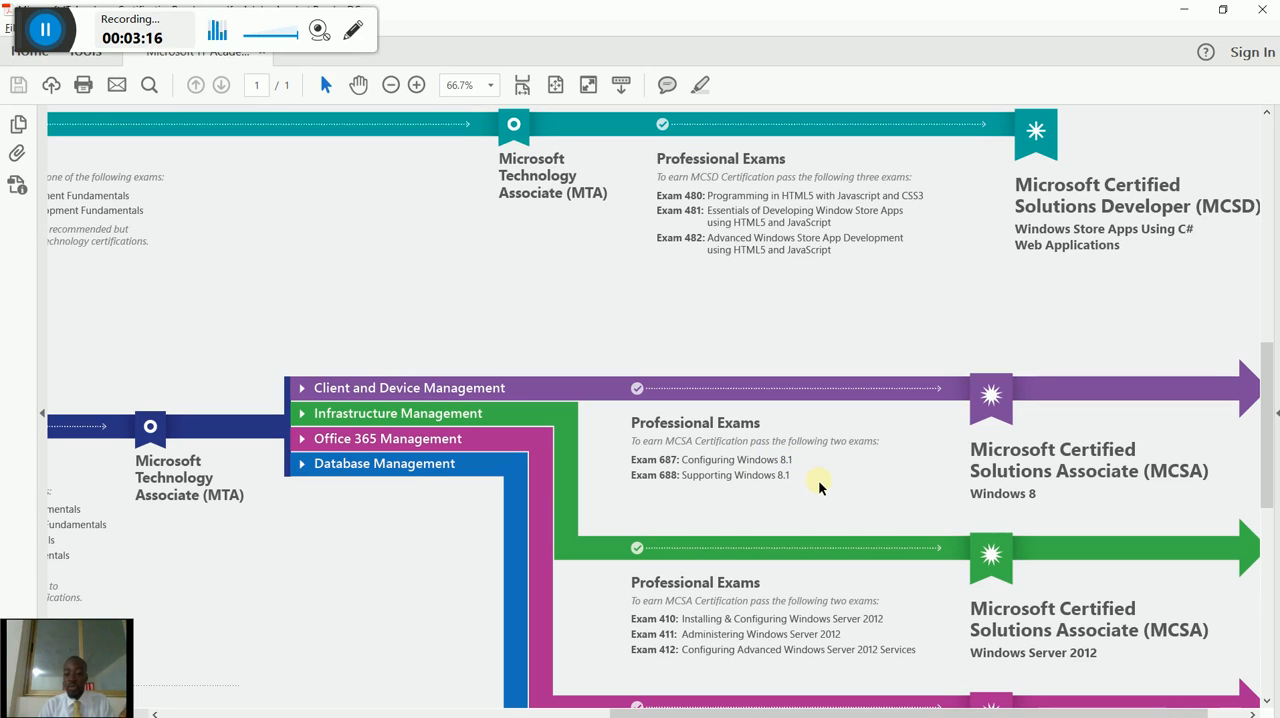
mouse_move(1065, 455)
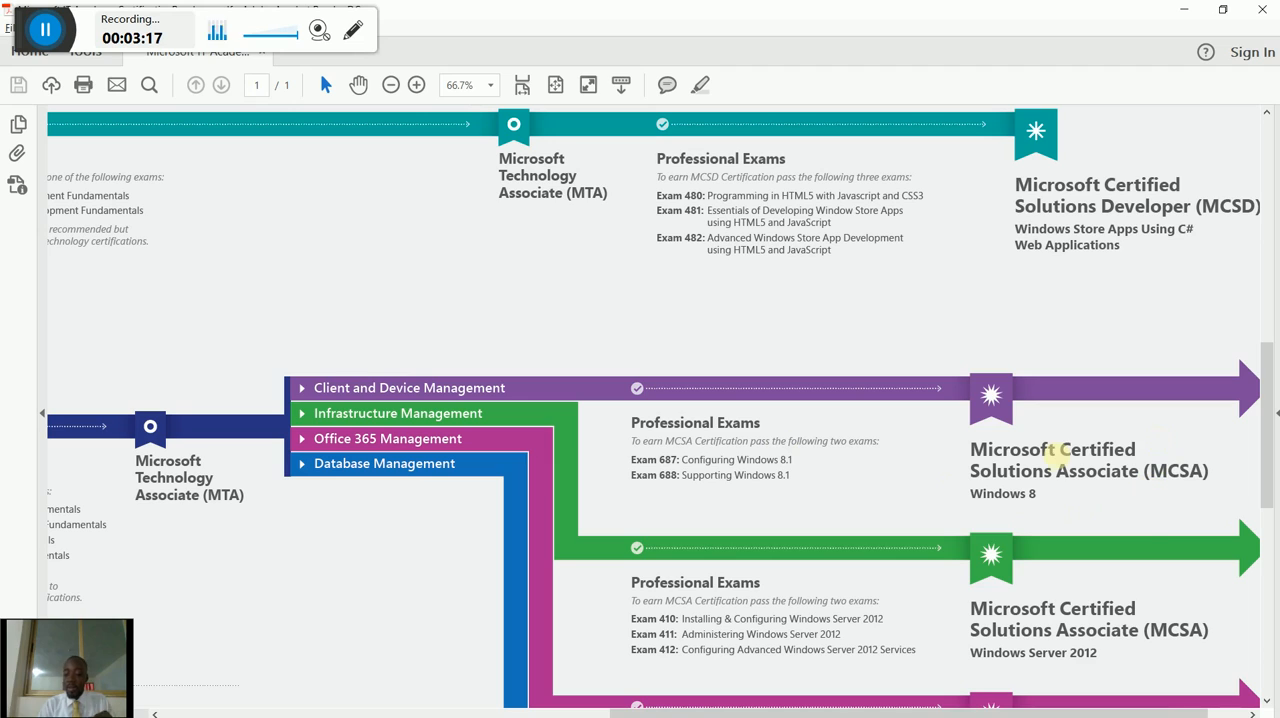
mouse_move(1145, 527)
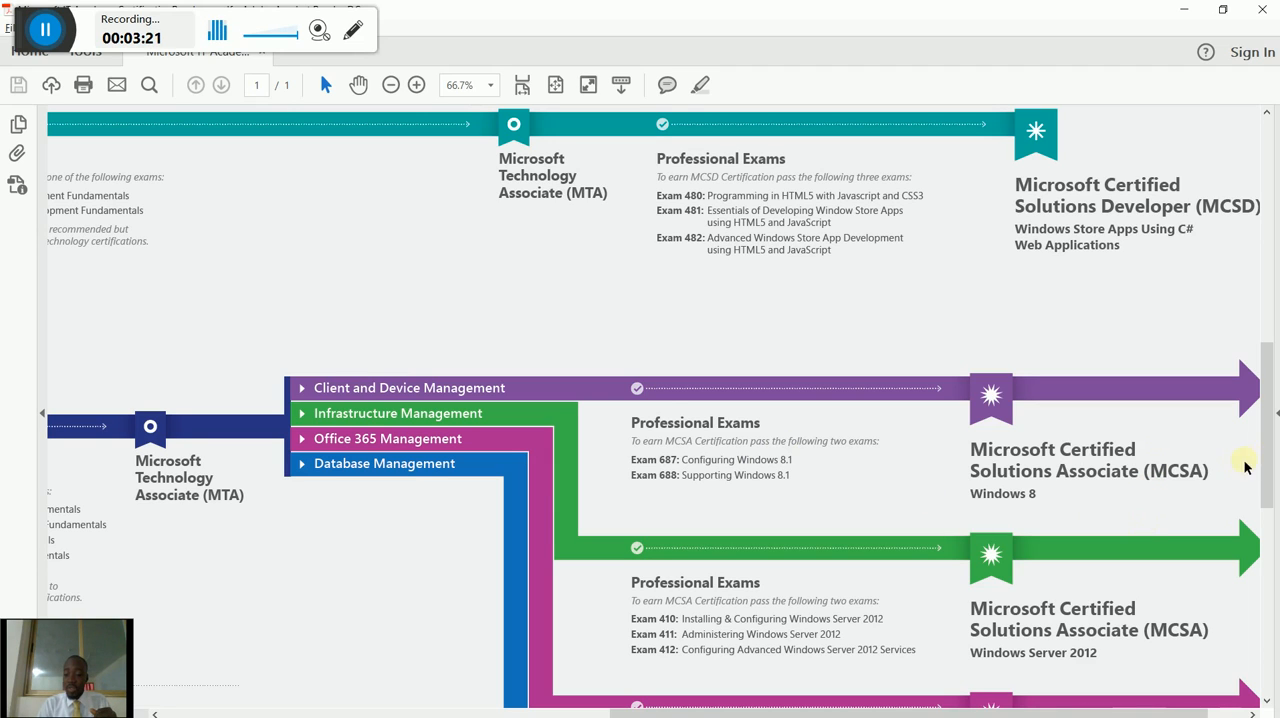
Scroll down to the MCSA Office 365 and SQL Server 2012 professional exam rows.
scroll("down", 3)
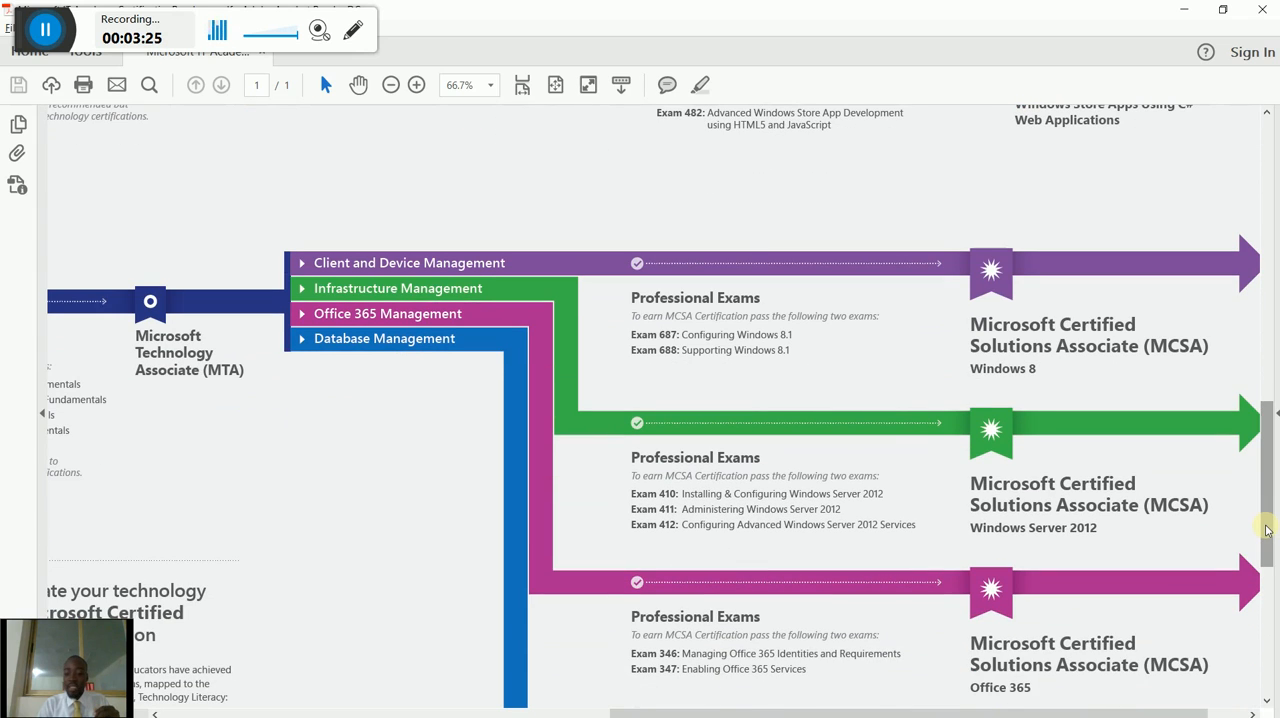
mouse_move(1022, 534)
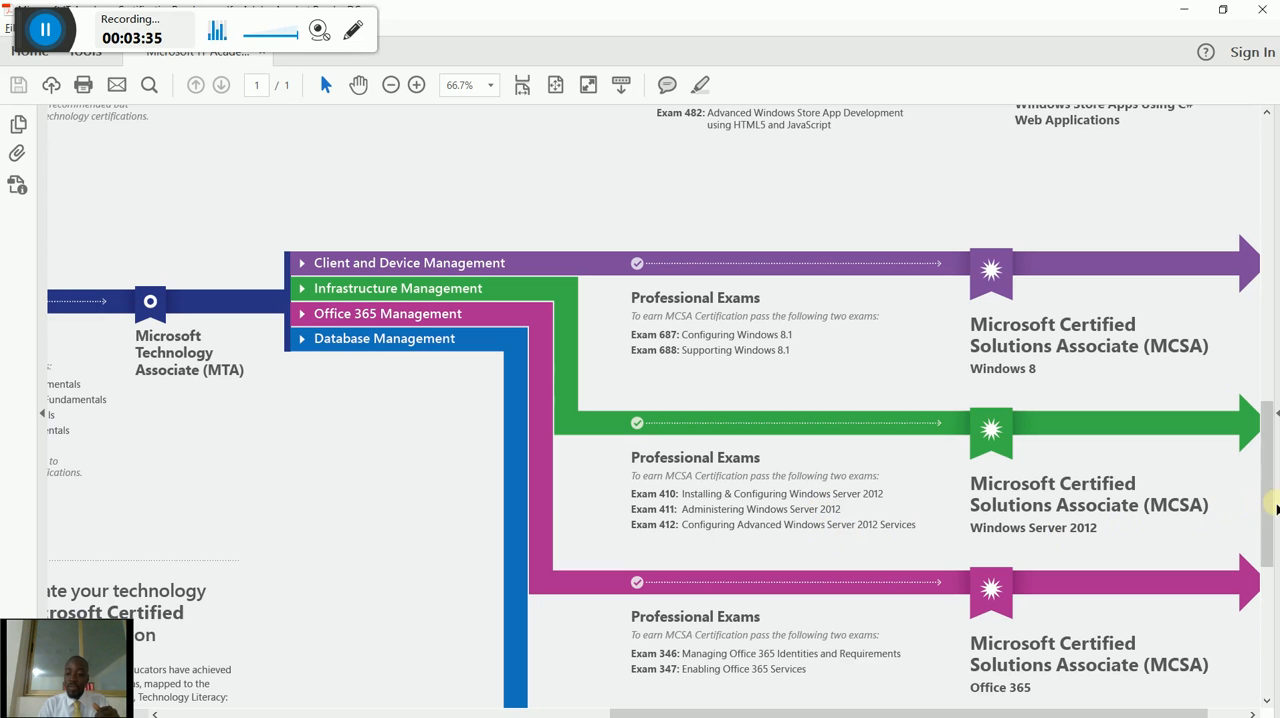
scroll("down", 3)
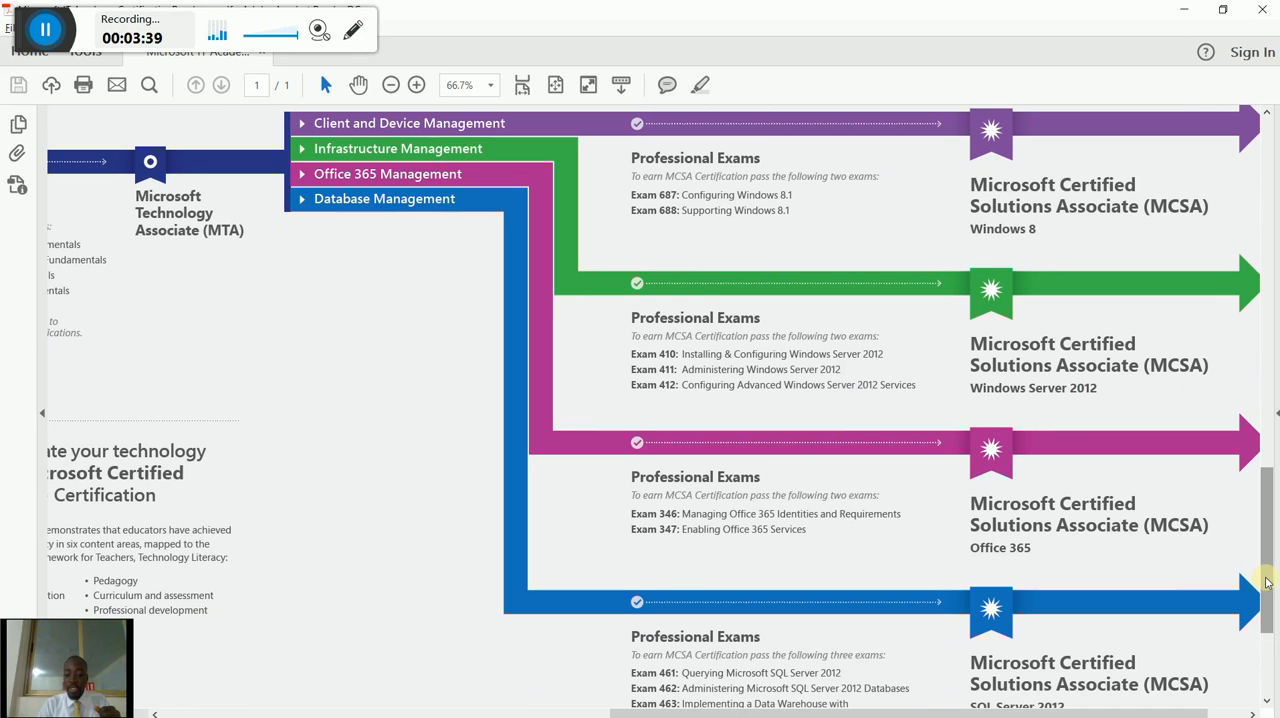
scroll("down", 3)
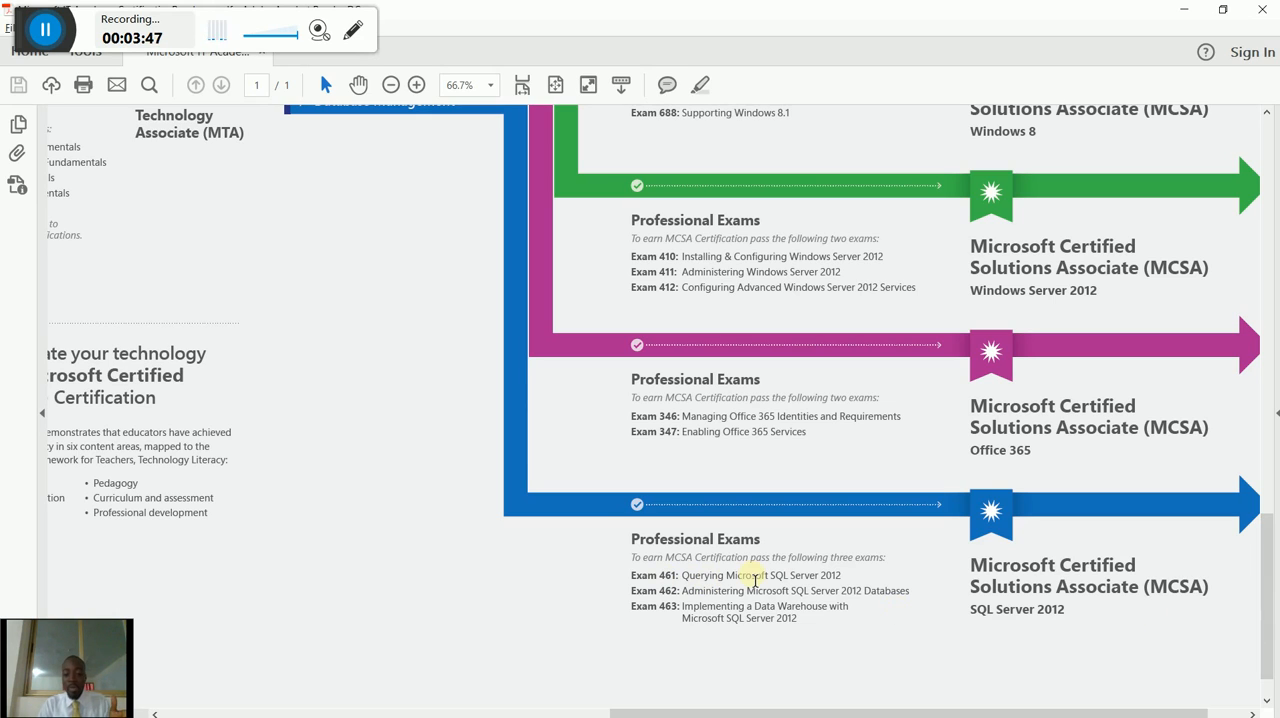
mouse_move(750, 596)
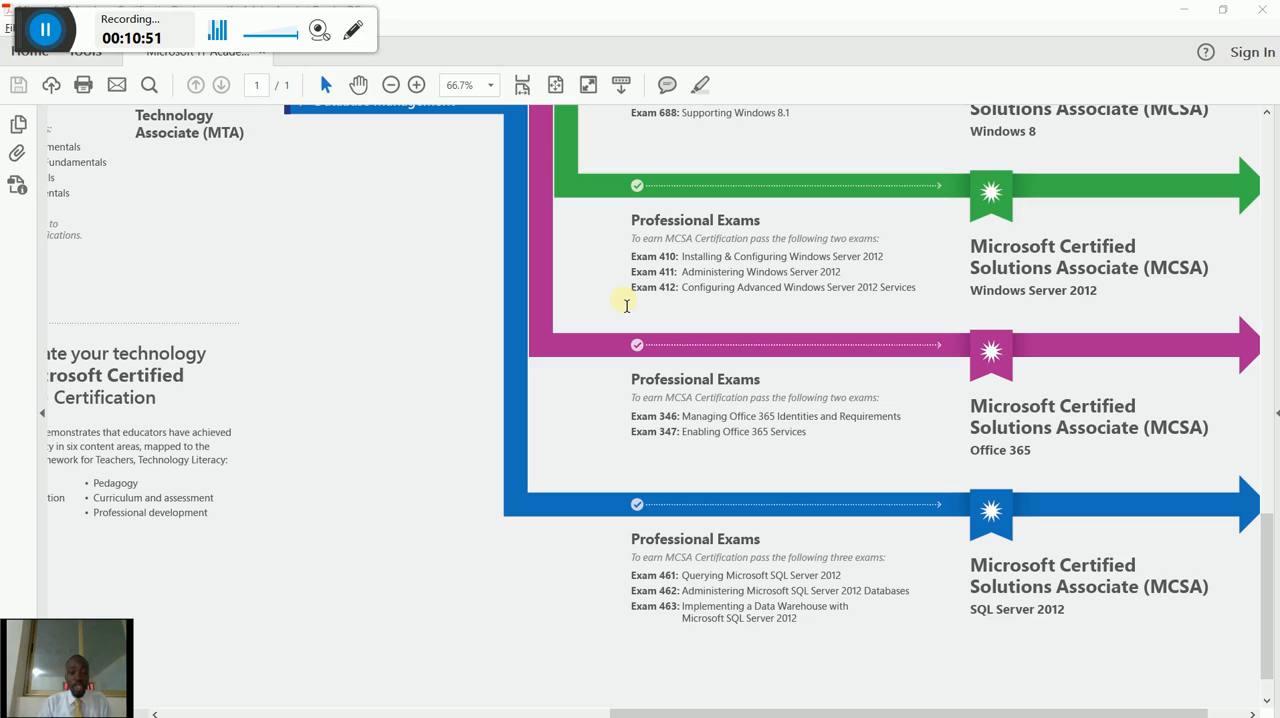
mouse_move(1175, 17)
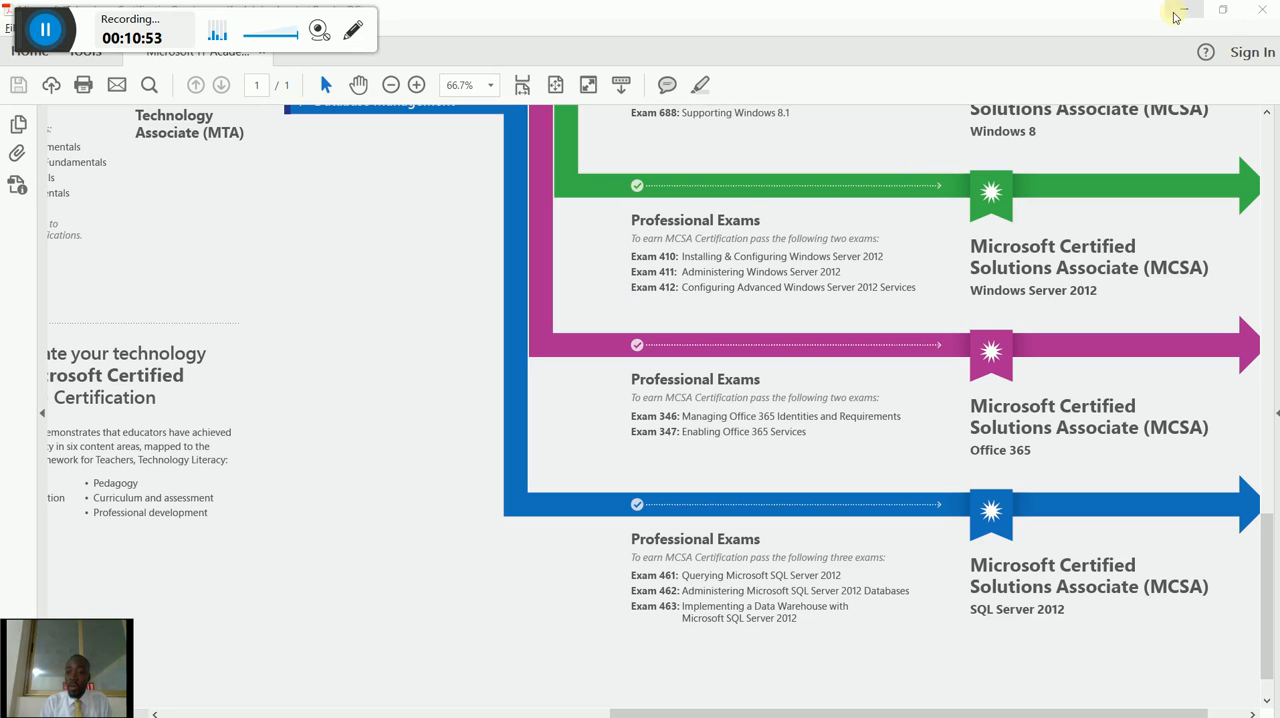